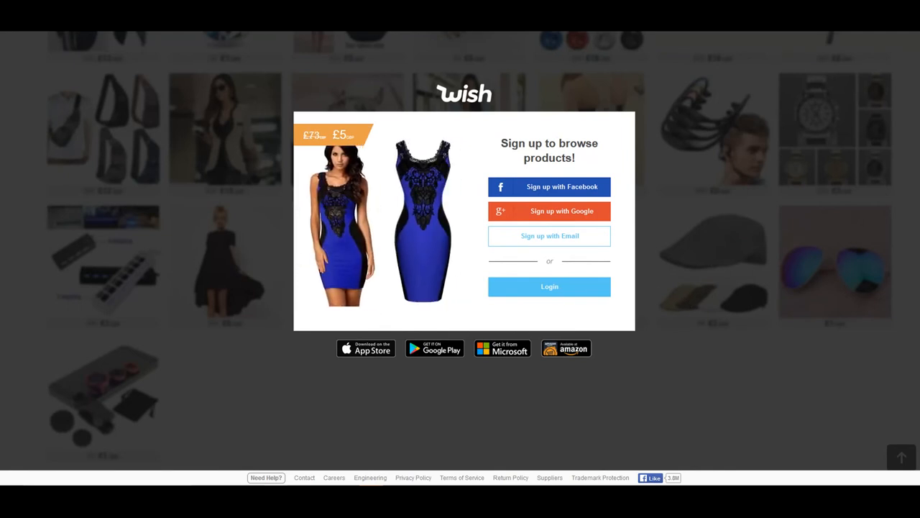
Open Wish's Facebook page, scroll through its photos, and dismiss the login prompt.
left_click(549, 186)
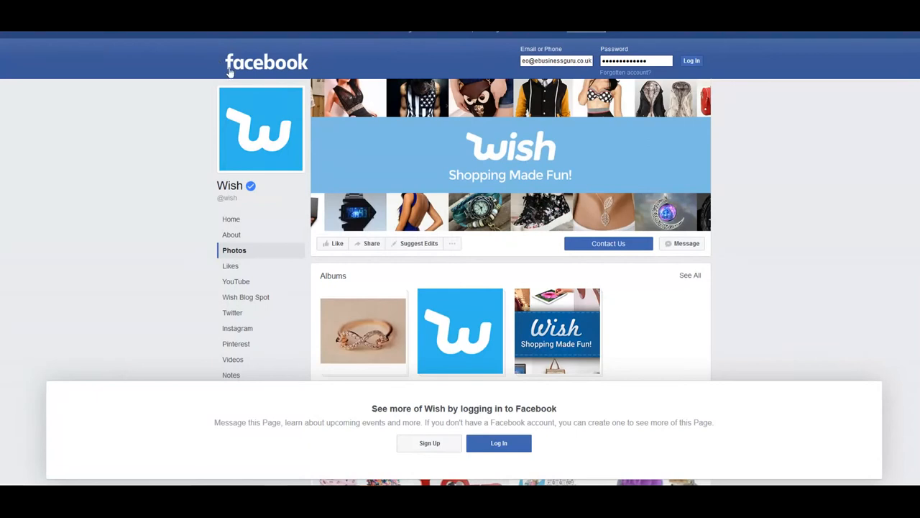
mouse_move(329, 192)
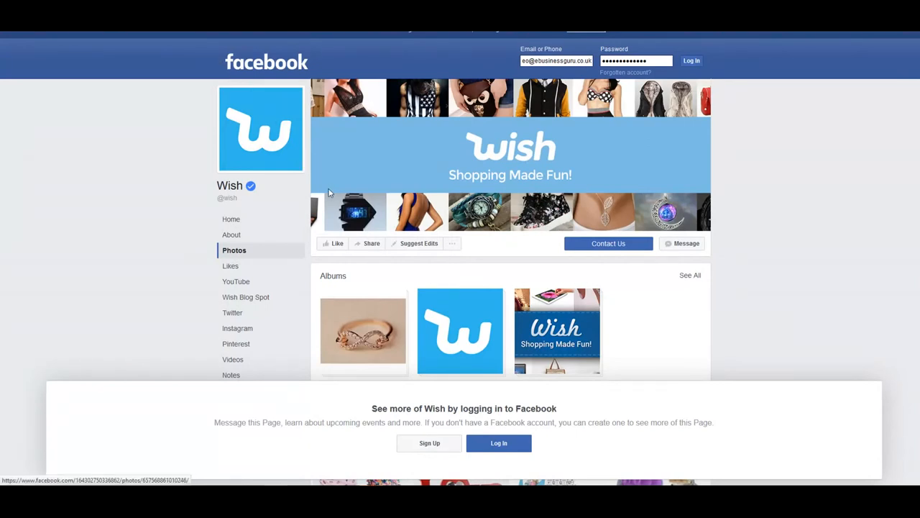
mouse_move(367, 217)
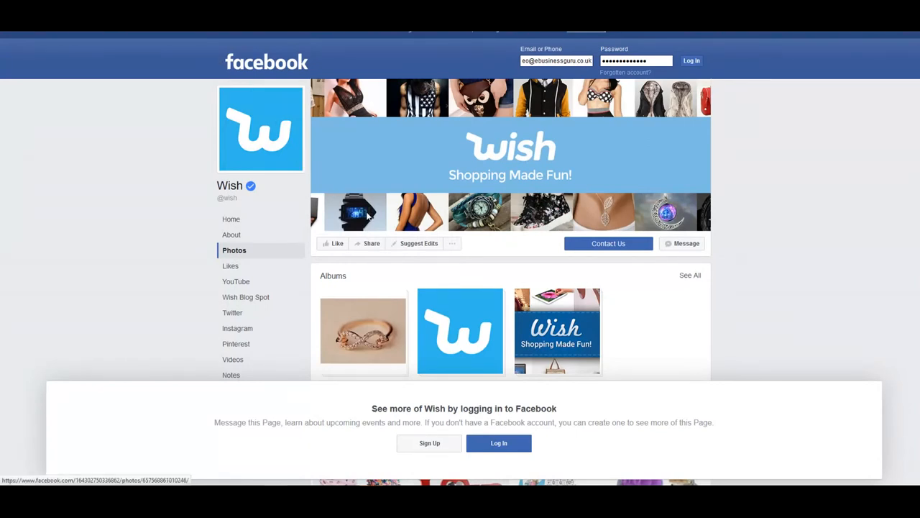
mouse_move(374, 221)
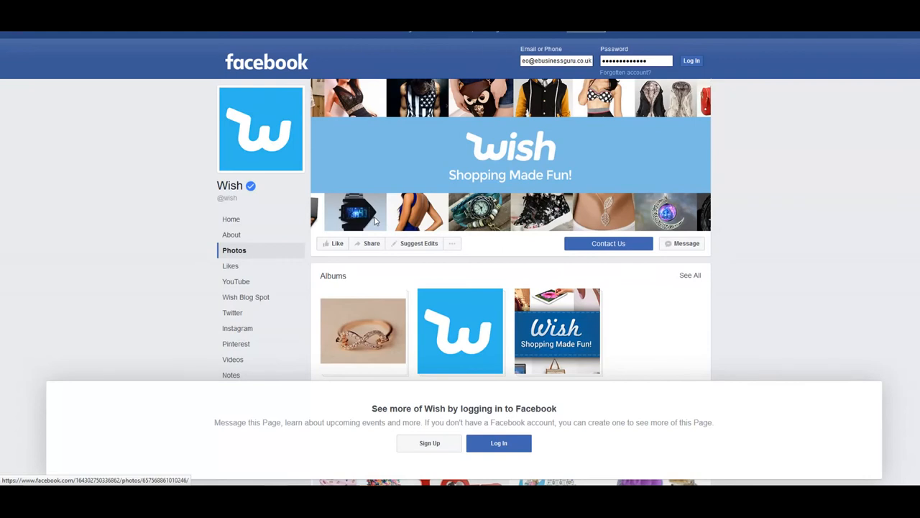
mouse_move(387, 223)
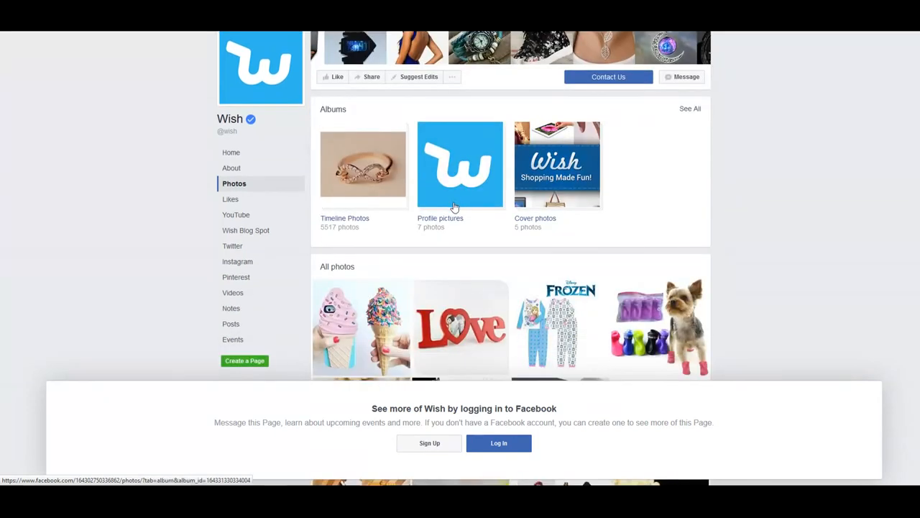
scroll("down", 3)
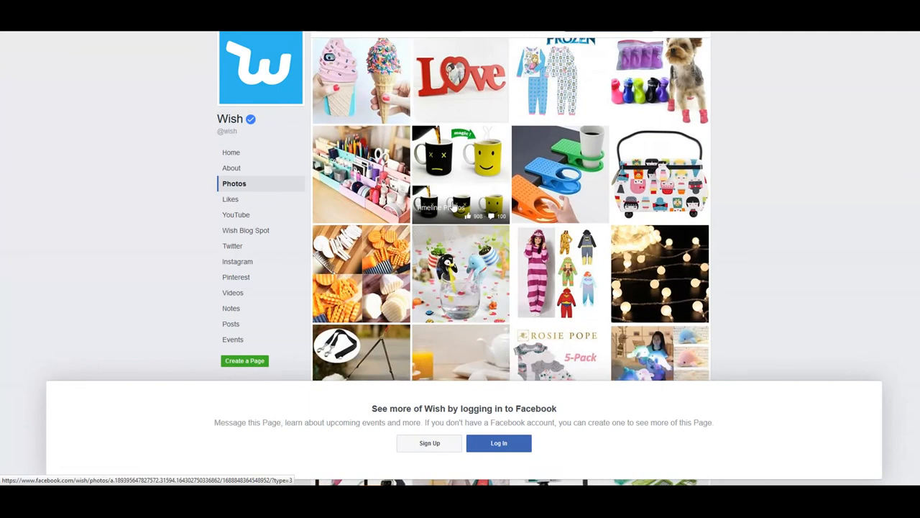
scroll("down", 3)
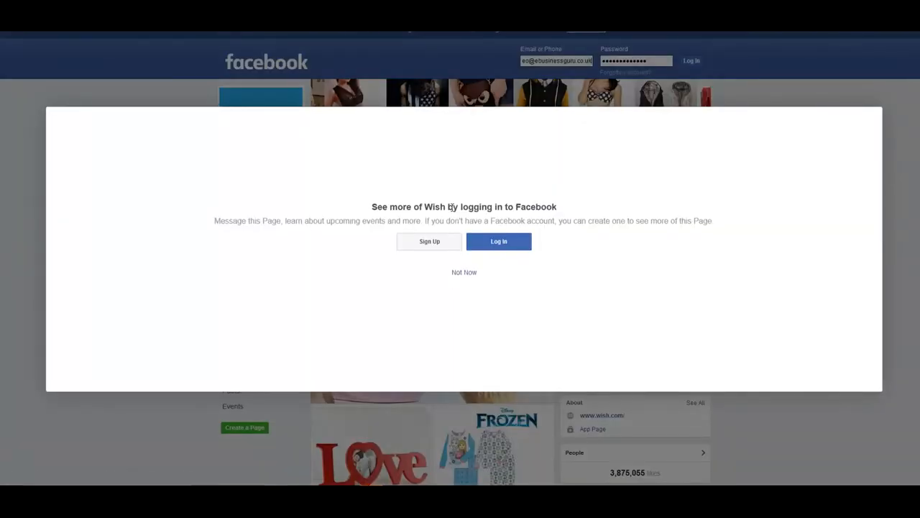
mouse_move(474, 274)
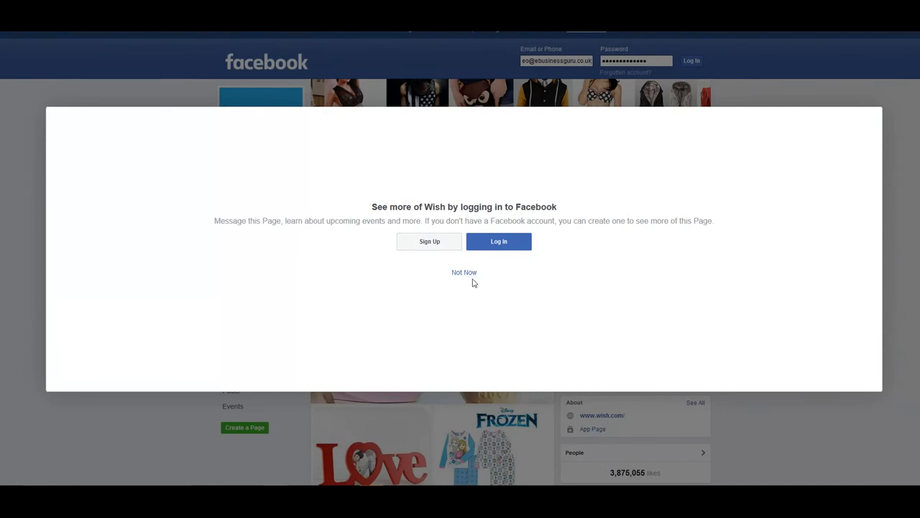
mouse_move(467, 277)
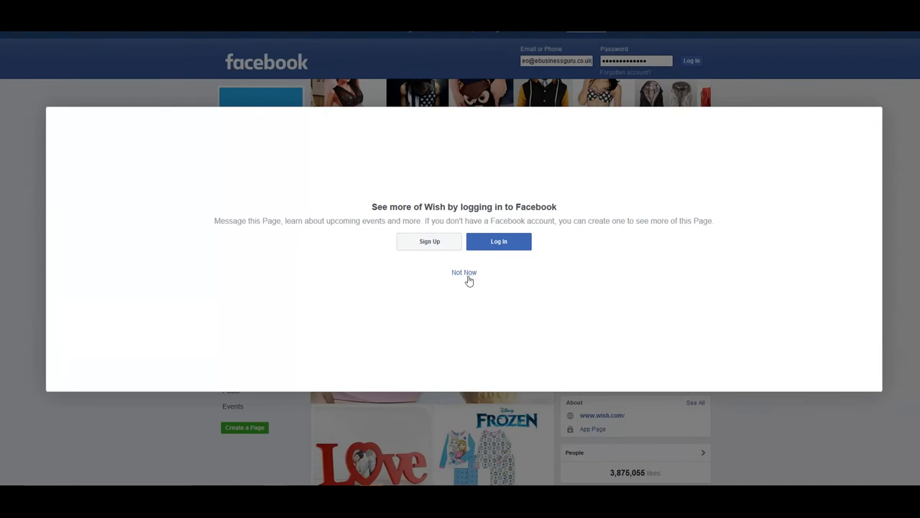
left_click(464, 272)
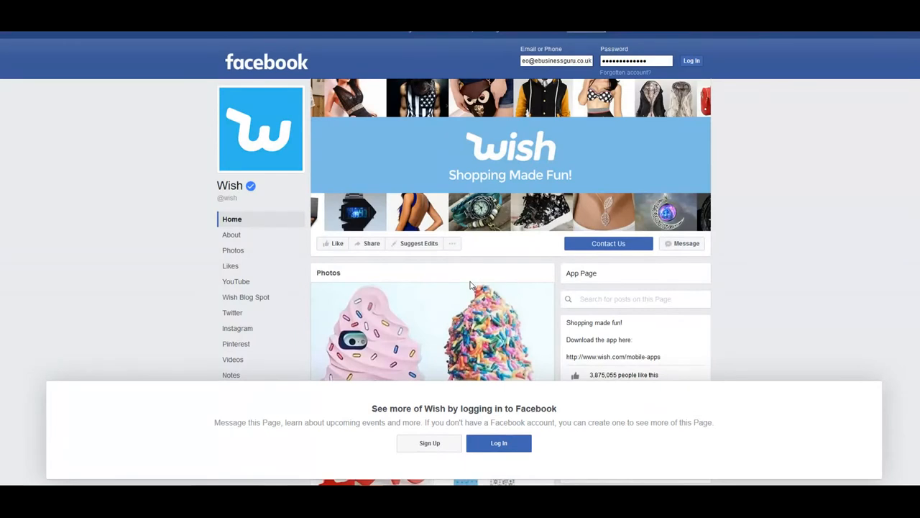
Scroll Wish's Facebook Home page down to the Photos and About sections.
scroll("down", 3)
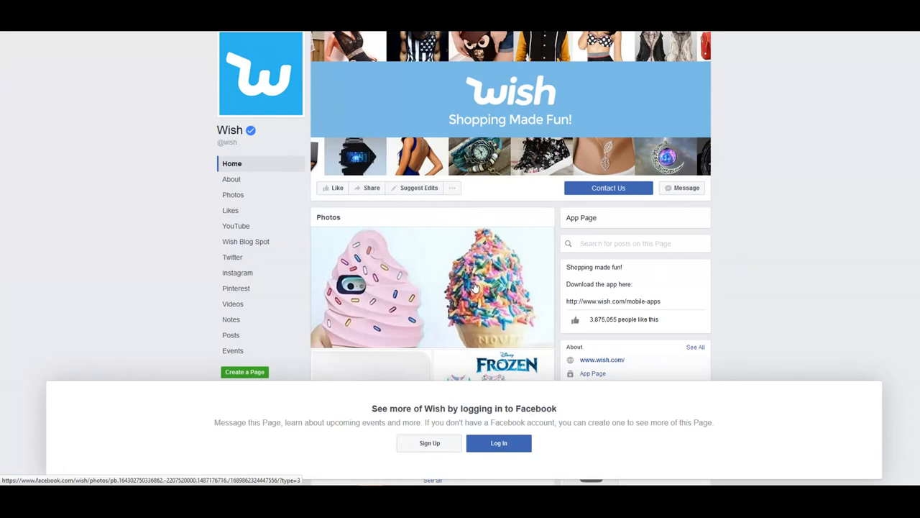
mouse_move(470, 276)
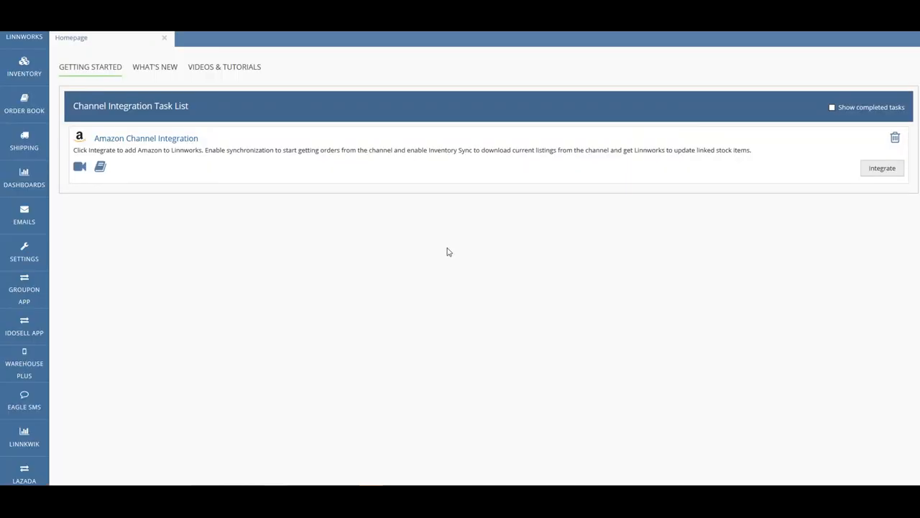
mouse_move(449, 251)
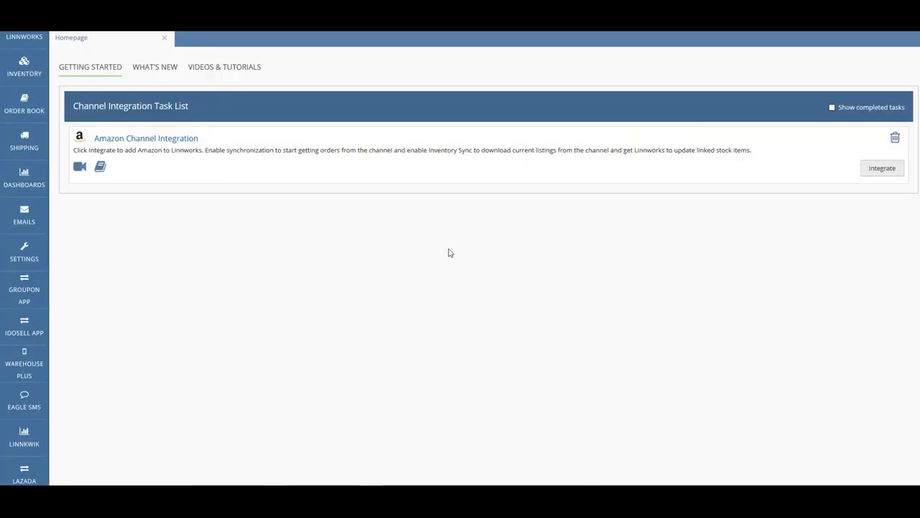
mouse_move(399, 245)
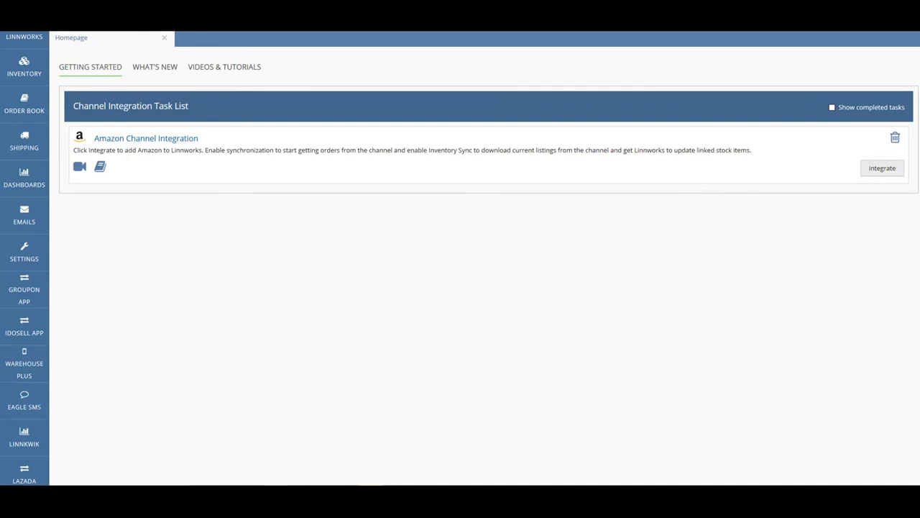
Open Settings > Channel Integration and bring up the Add Channel list.
left_click(24, 252)
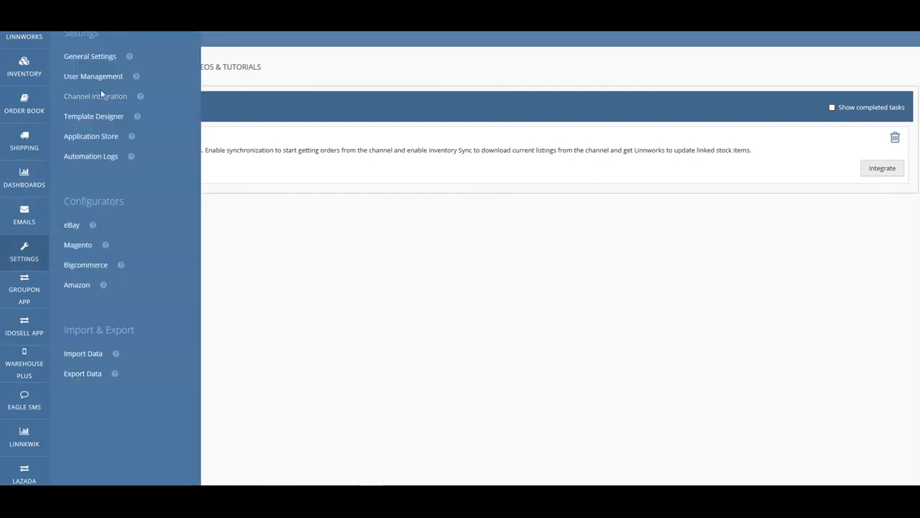
left_click(95, 96)
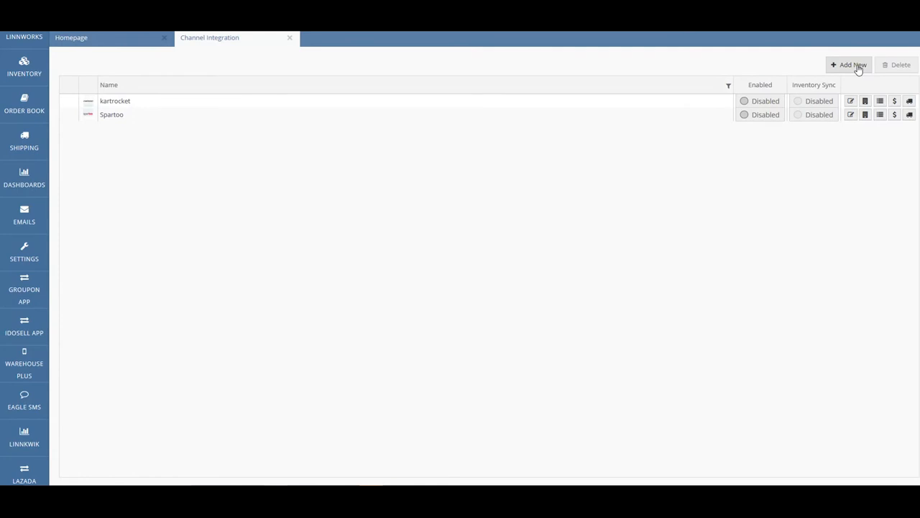
left_click(852, 65)
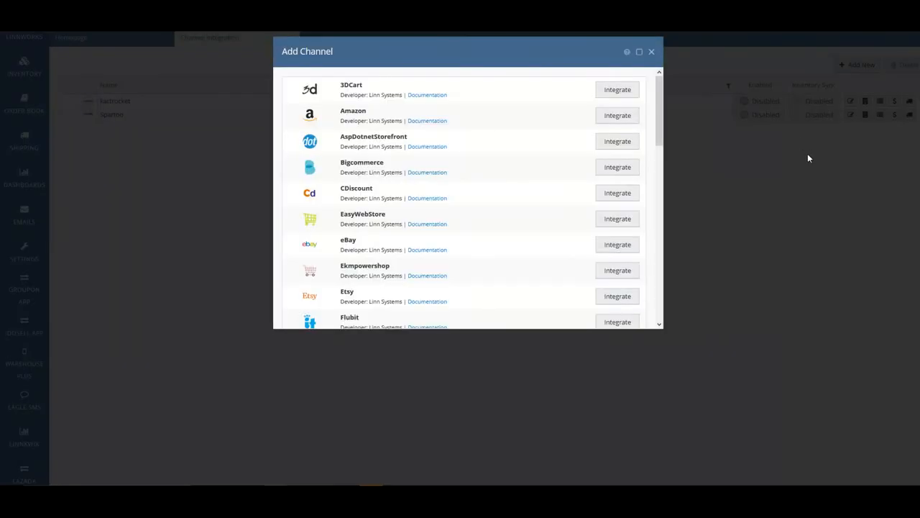
mouse_move(542, 151)
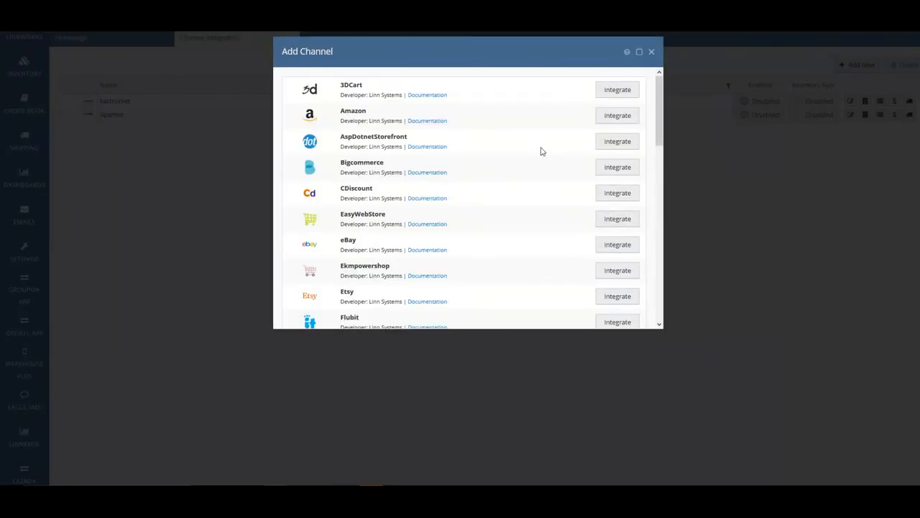
Integrate Wish.com from the Add Channel list and accept the third-party disclaimer.
scroll("down", 3)
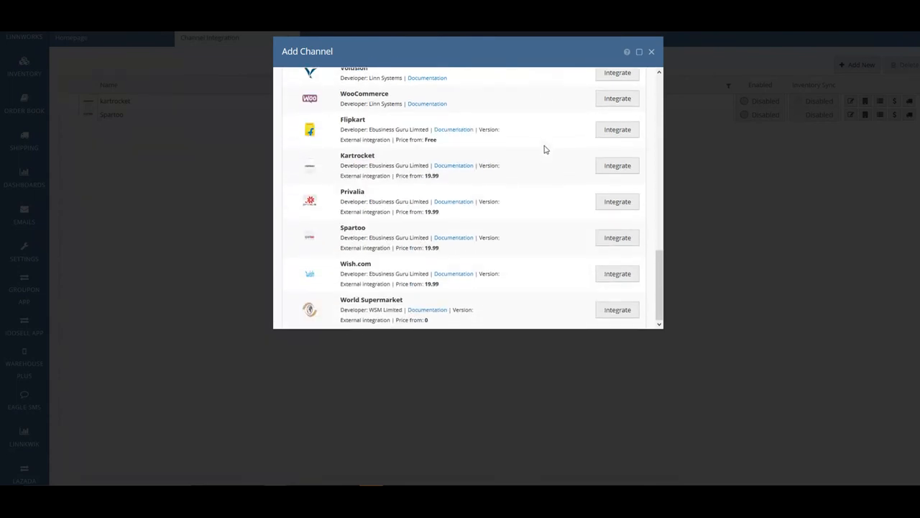
mouse_move(618, 284)
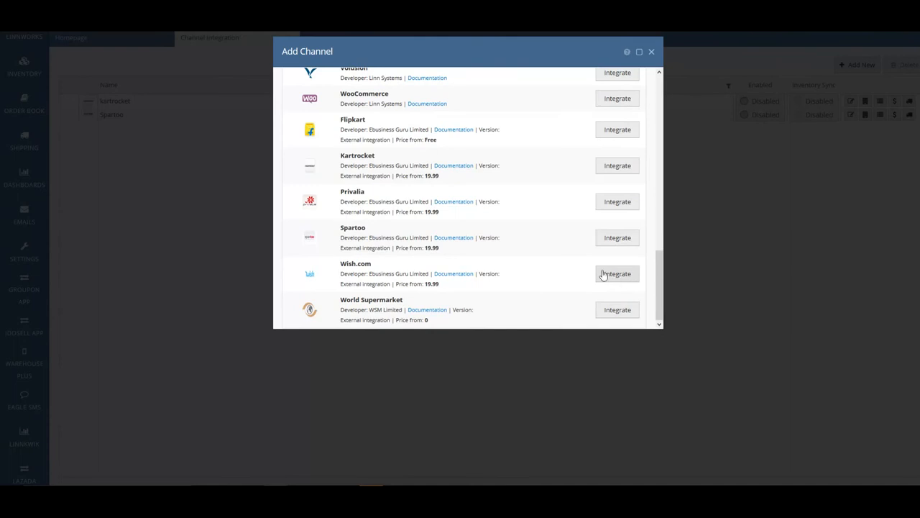
mouse_move(453, 273)
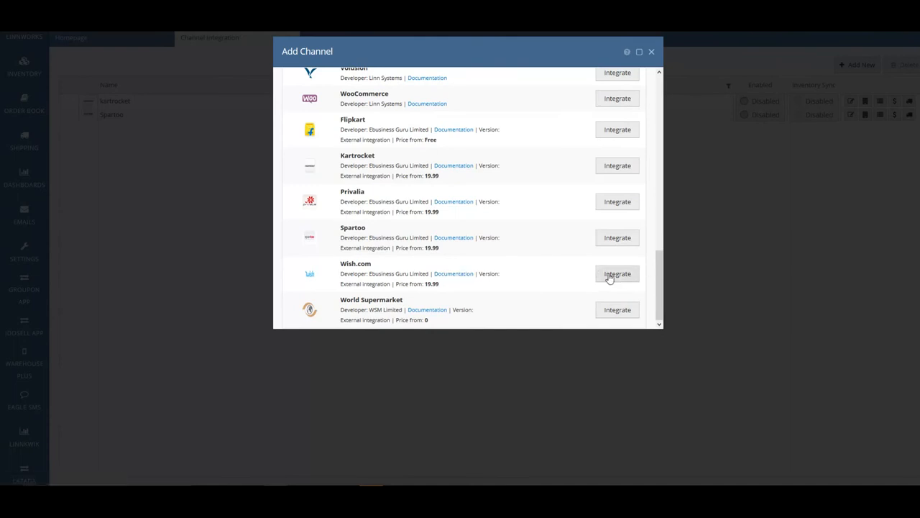
left_click(617, 273)
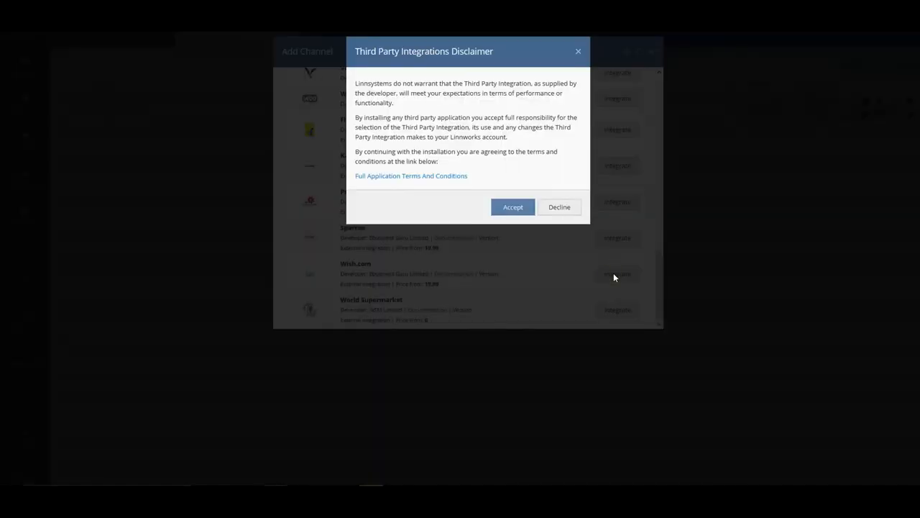
mouse_move(433, 182)
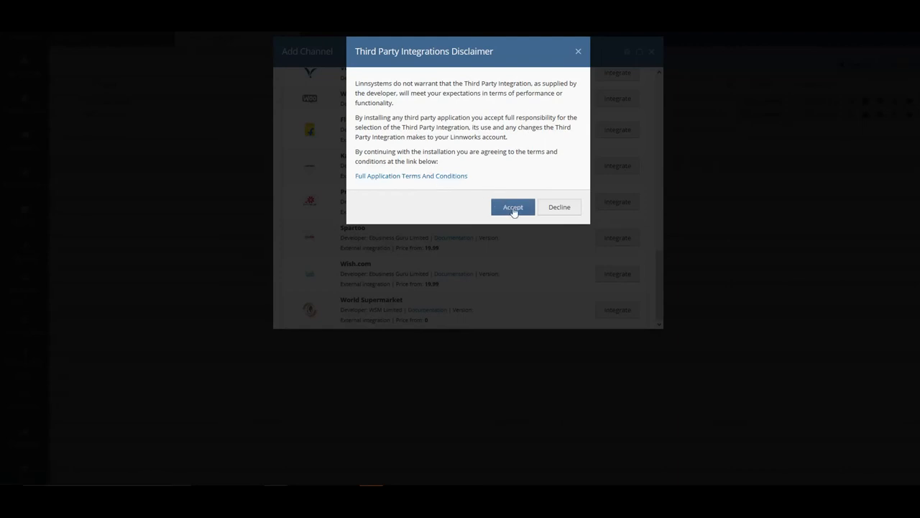
left_click(513, 207)
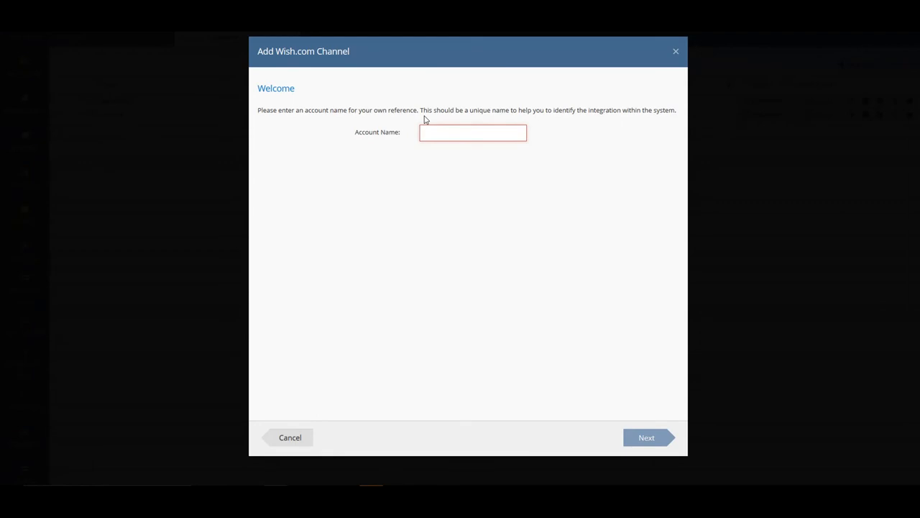
Name the account 'Wish' and agree to the Wish.com terms and conditions.
type("Wish")
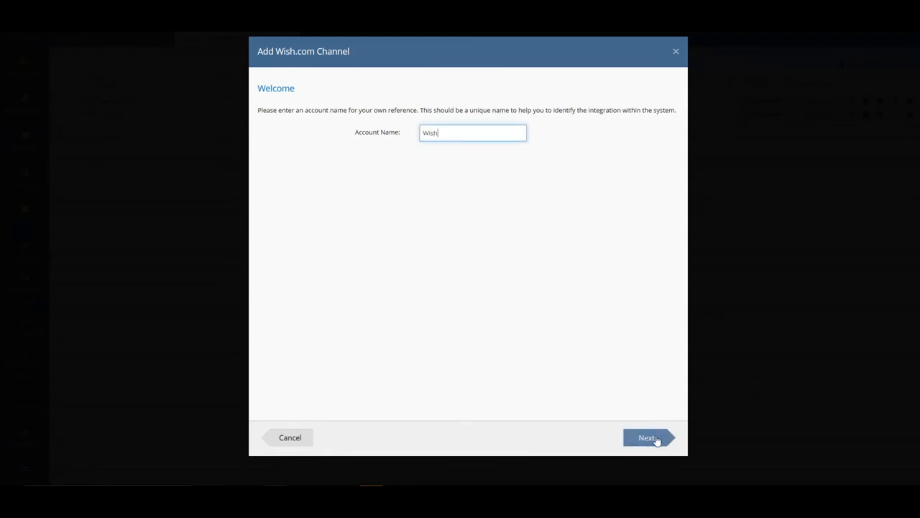
left_click(646, 437)
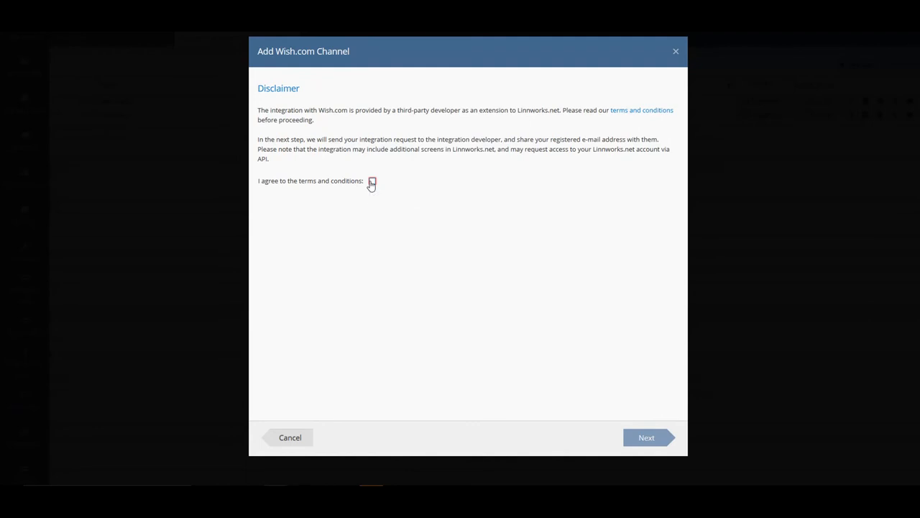
left_click(372, 180)
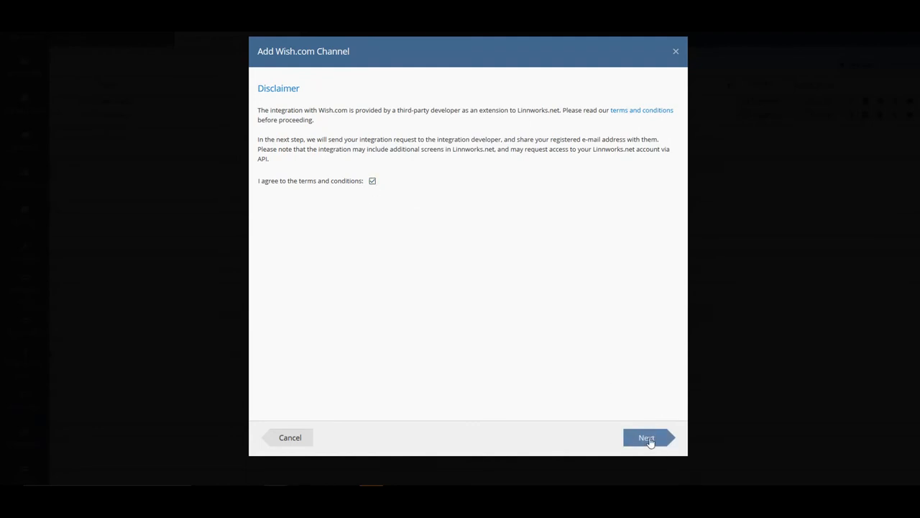
left_click(646, 438)
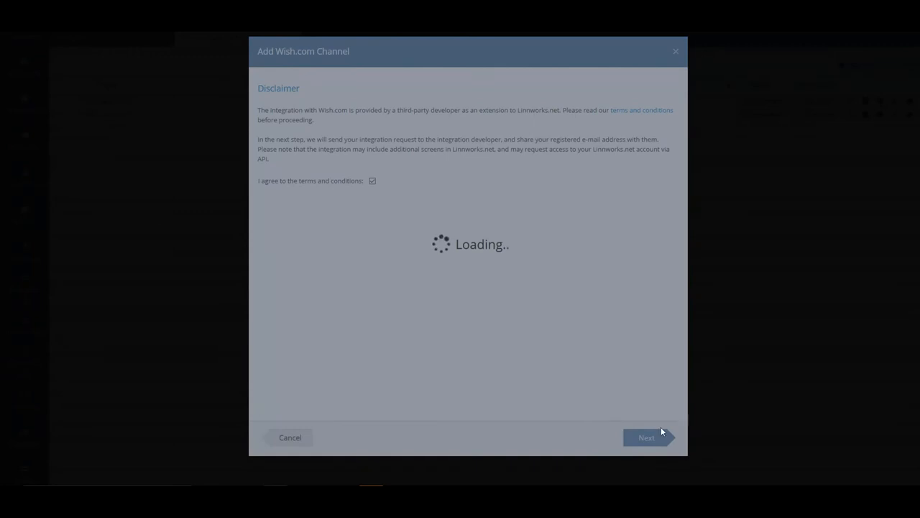
Advance to the API Settings step and select the Authentication Token field.
left_click(645, 437)
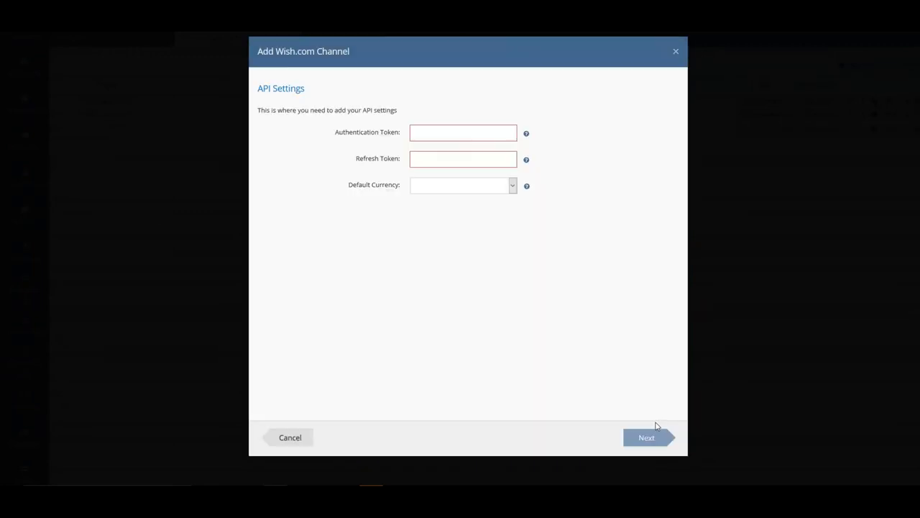
mouse_move(614, 312)
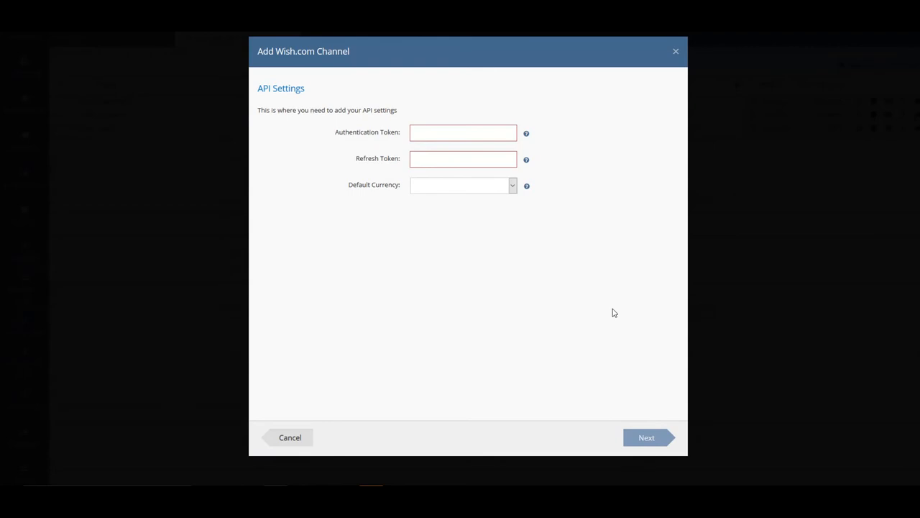
mouse_move(623, 310)
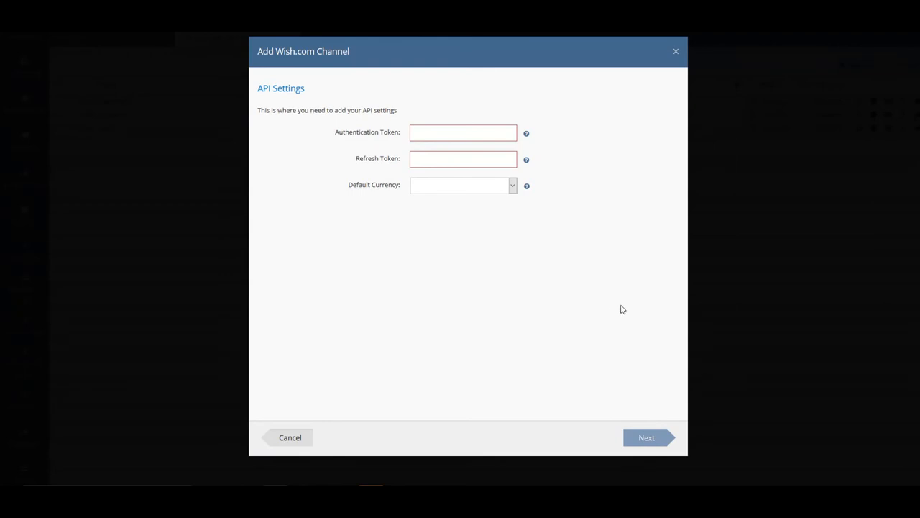
mouse_move(605, 302)
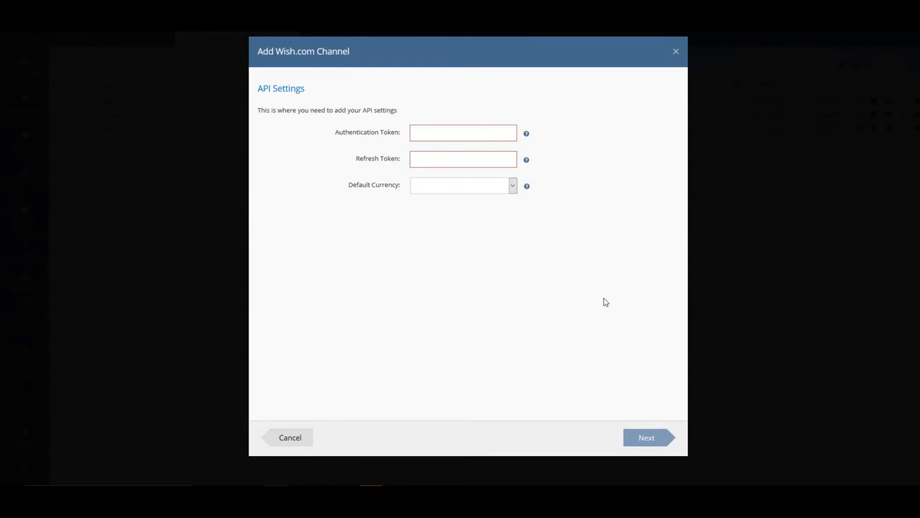
left_click(463, 133)
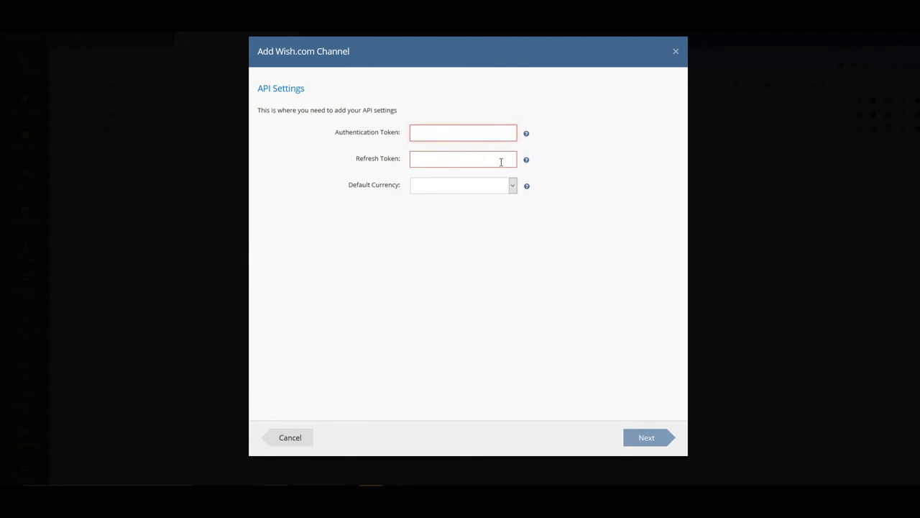
mouse_move(514, 189)
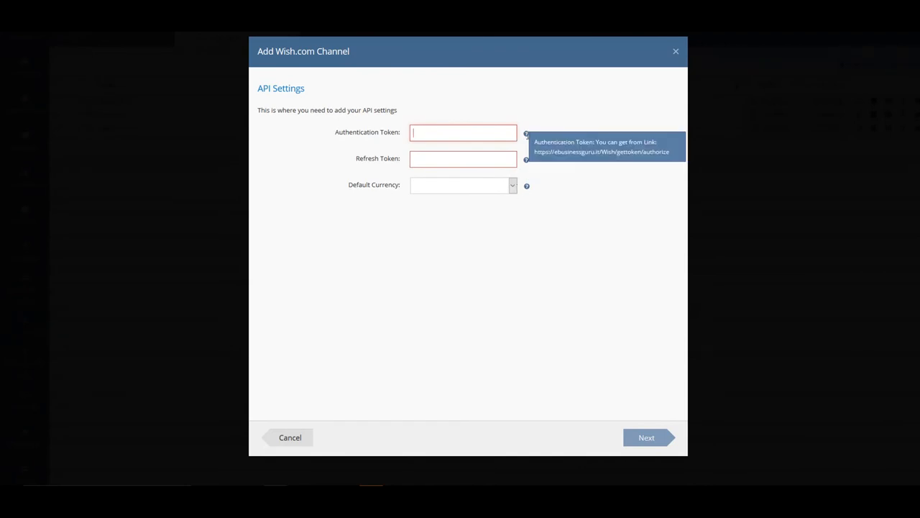
mouse_move(526, 160)
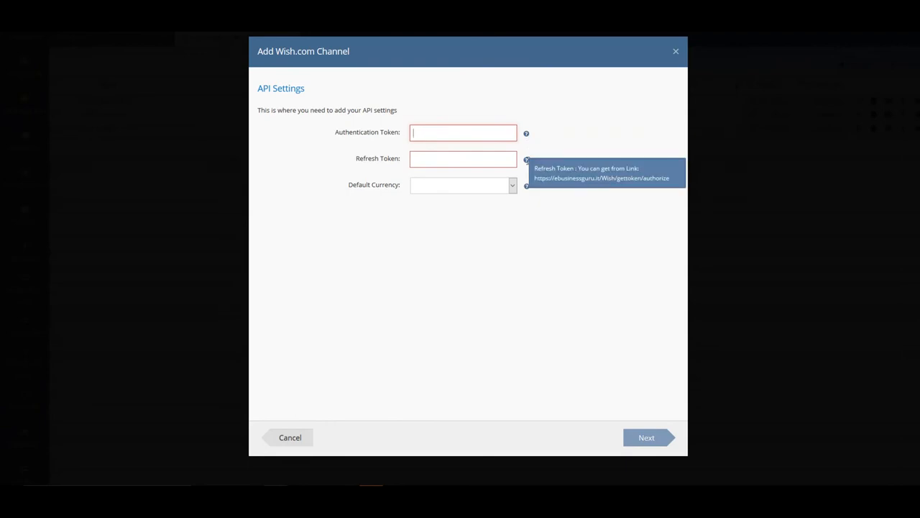
mouse_move(531, 162)
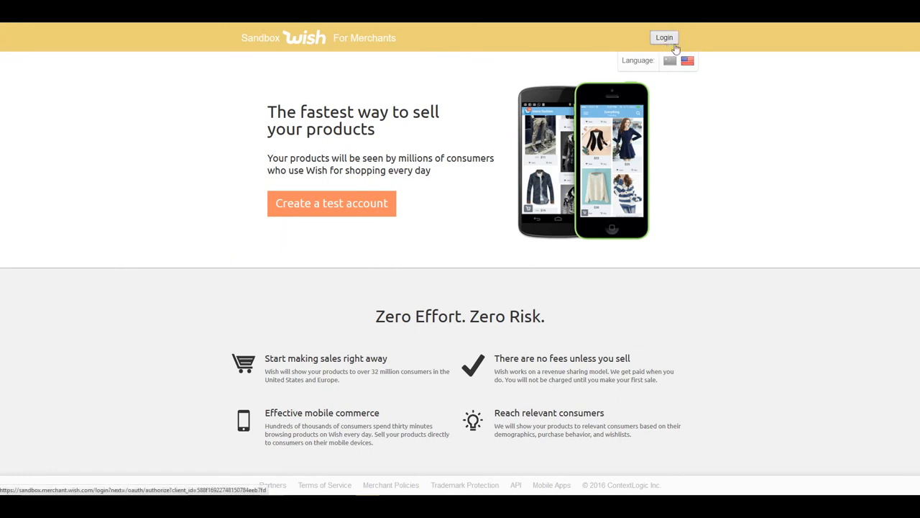
Open the Wish for Merchants sandbox login form and select the username field.
left_click(663, 37)
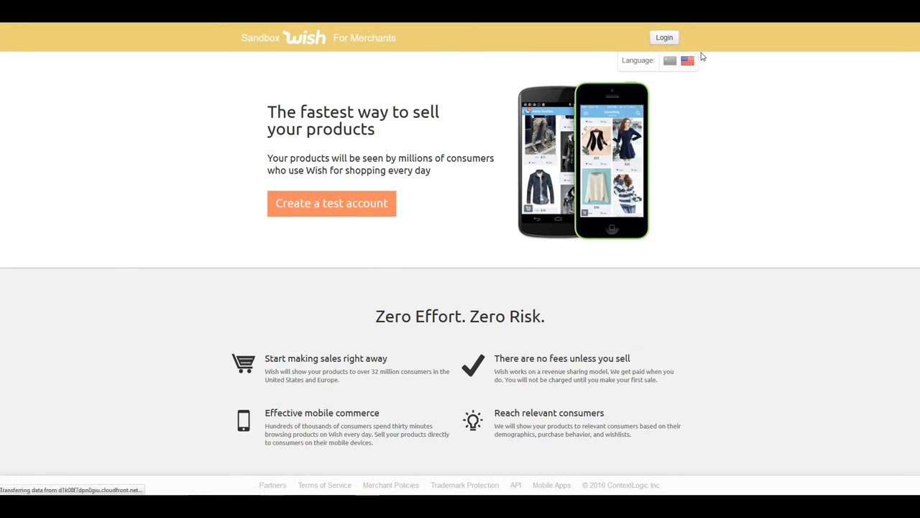
left_click(663, 37)
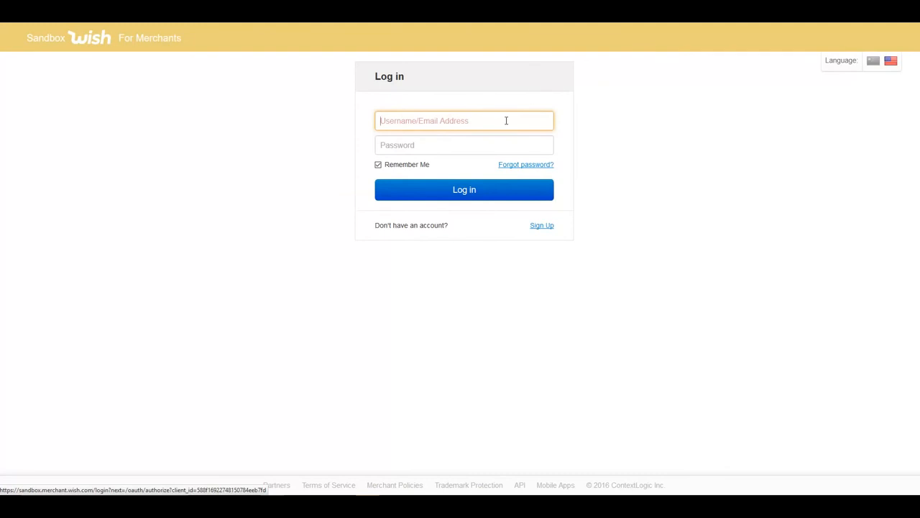
mouse_move(522, 139)
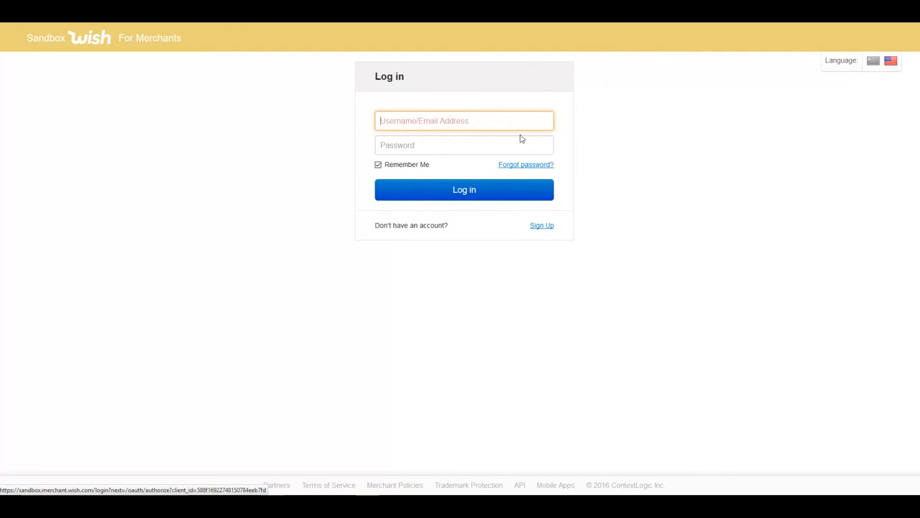
mouse_move(538, 169)
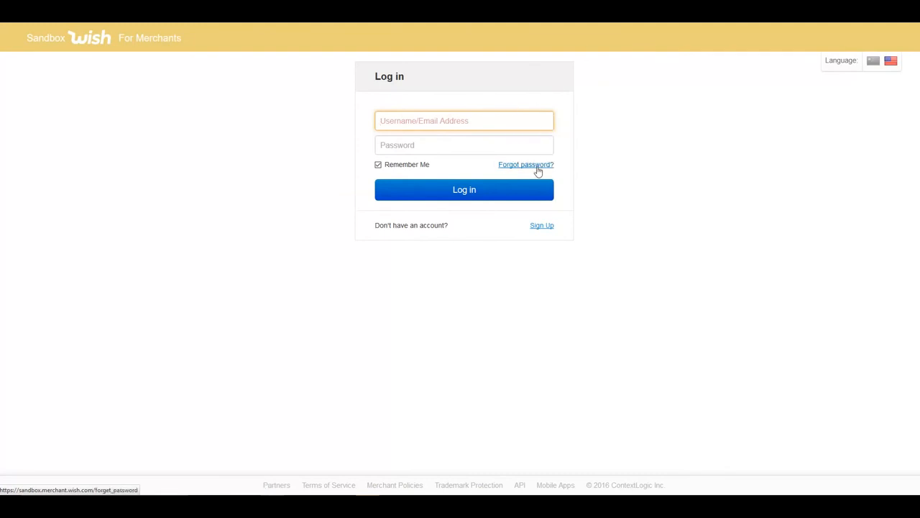
mouse_move(543, 160)
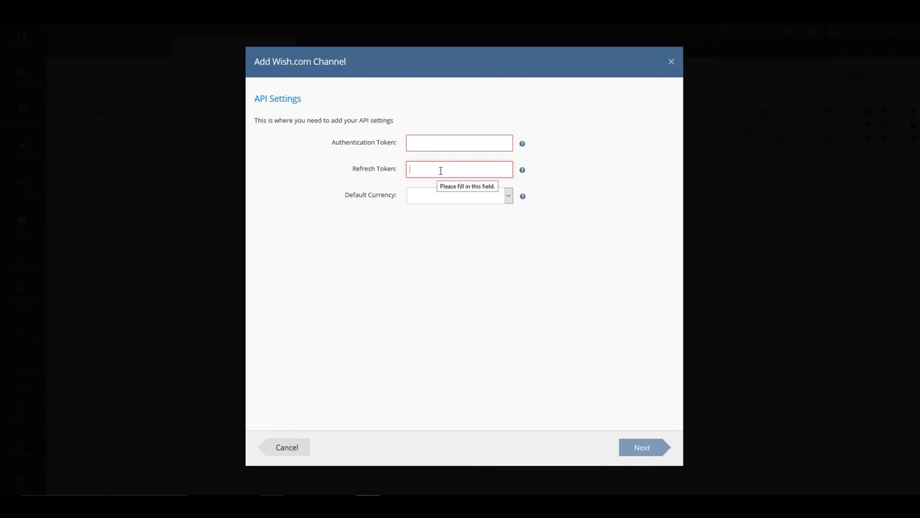
mouse_move(523, 196)
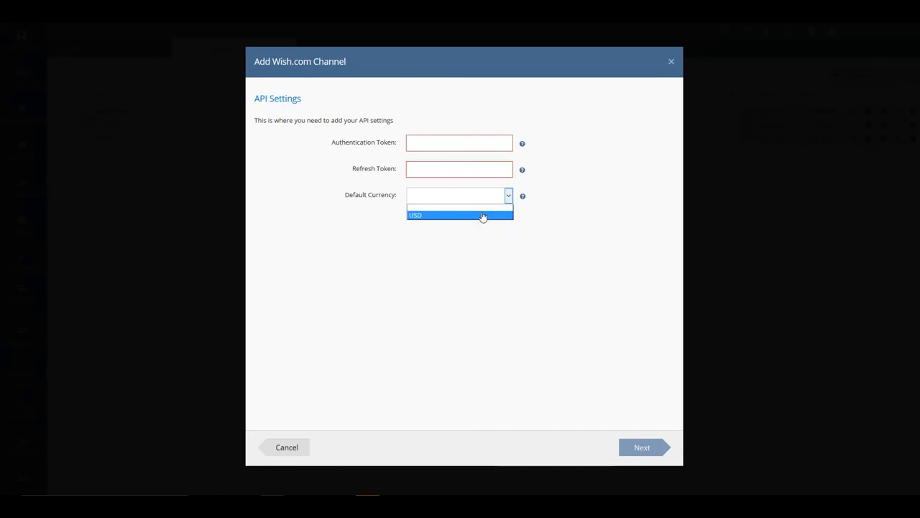
Set the default currency to USD, then close the Add Wish.com Channel dialog.
left_click(460, 215)
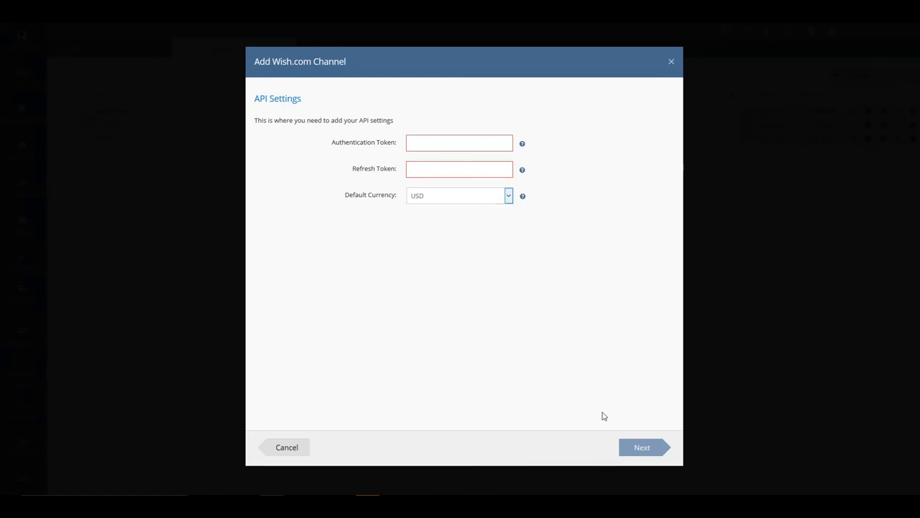
mouse_move(655, 433)
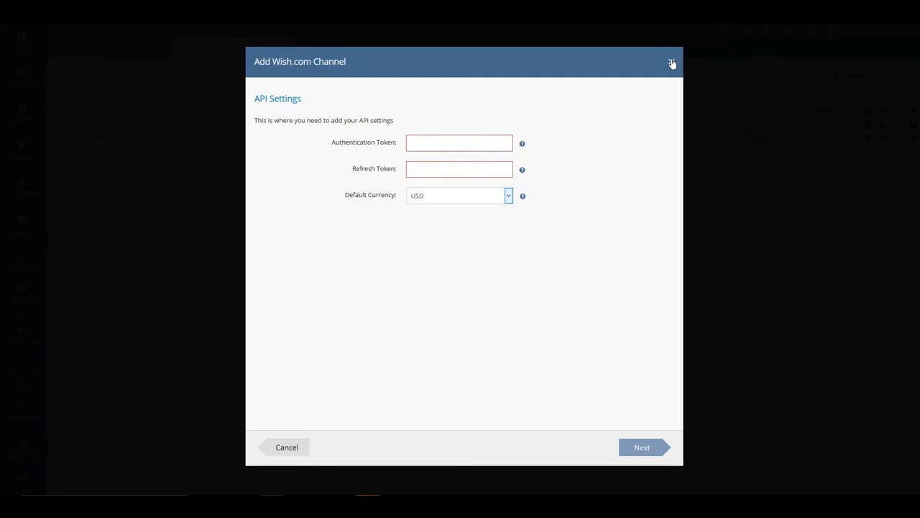
left_click(673, 63)
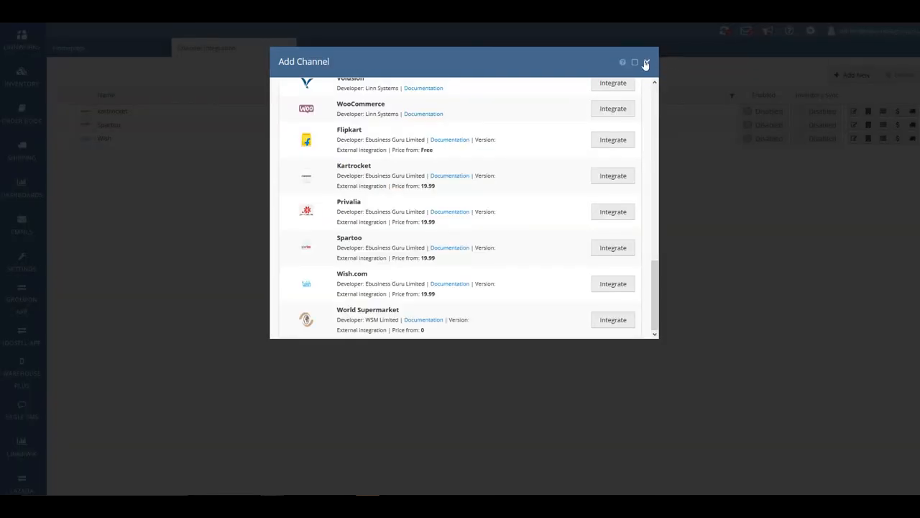
Close the Add Channel list and open Settings > Application Store.
left_click(645, 62)
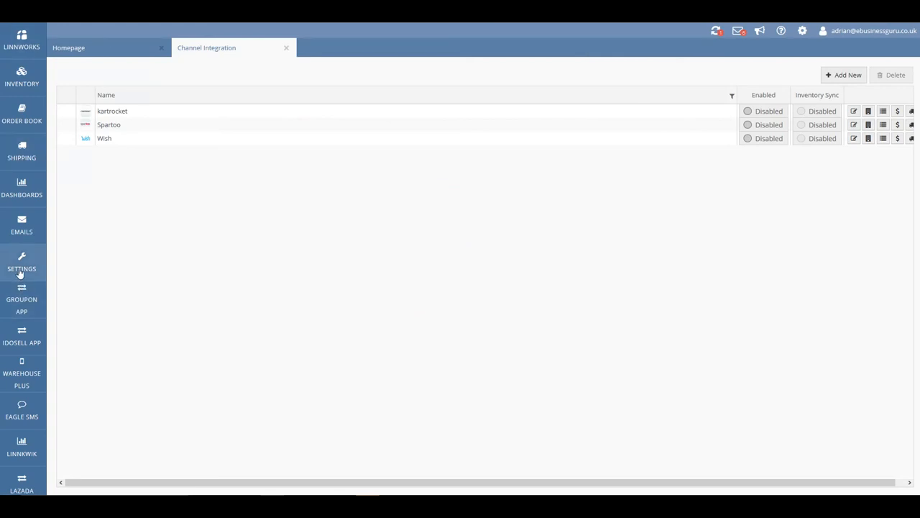
left_click(22, 261)
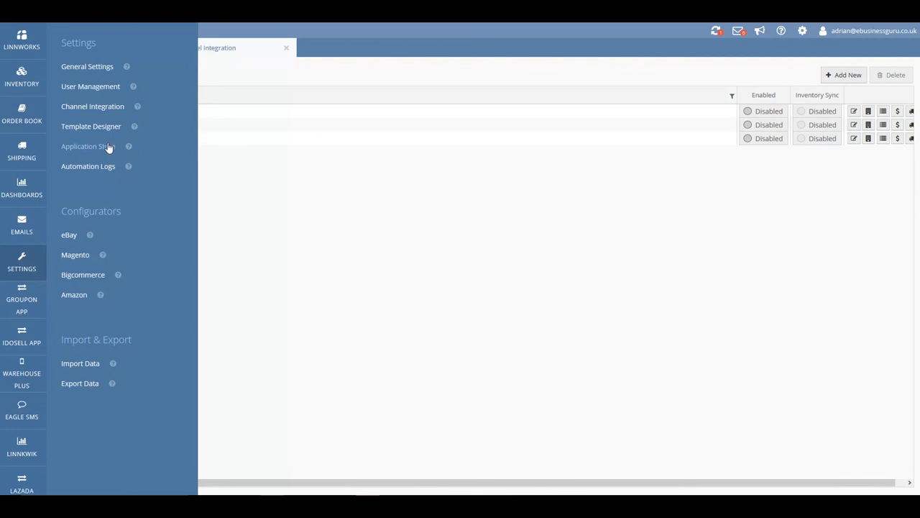
left_click(88, 146)
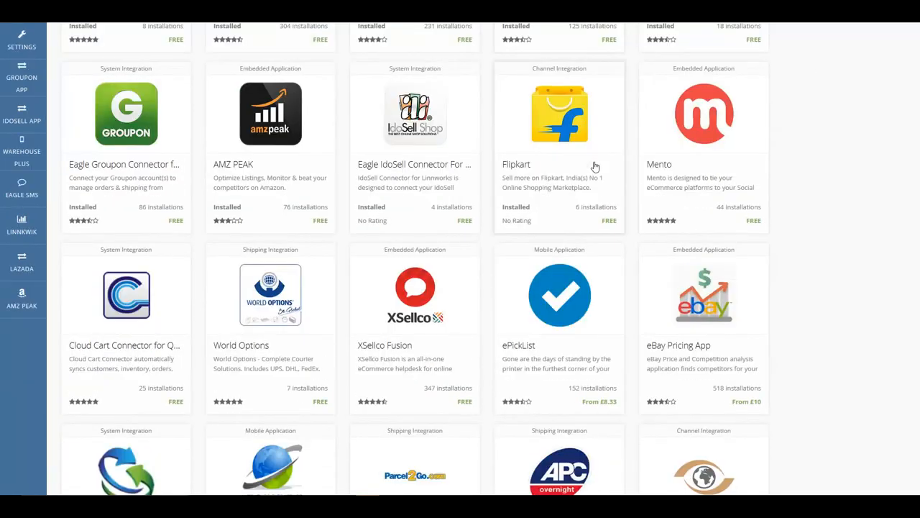
Scroll the Application Store and open the Wish.Com integration details, priced from £19.99.
scroll("down", 3)
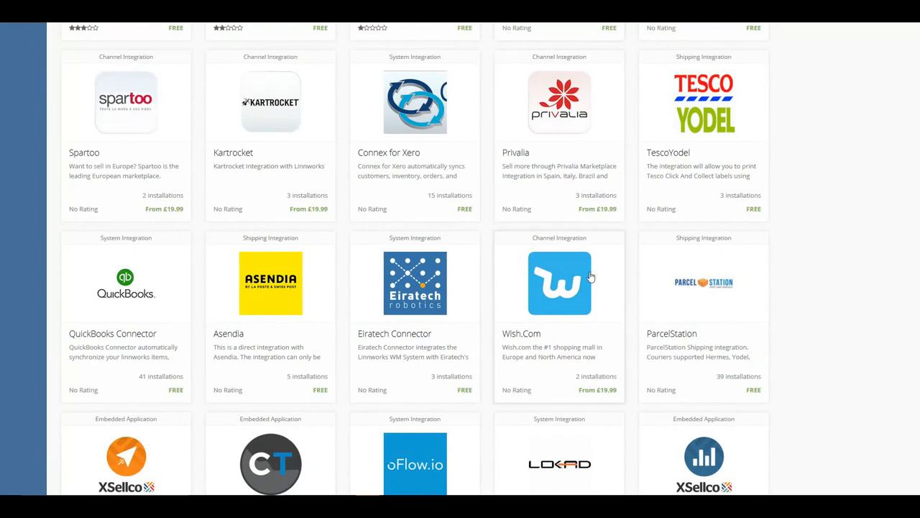
scroll("down", 3)
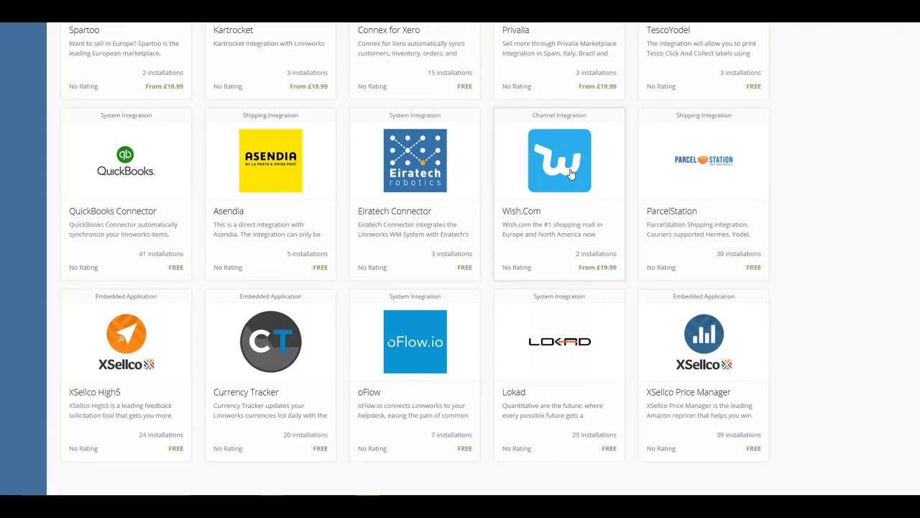
left_click(559, 161)
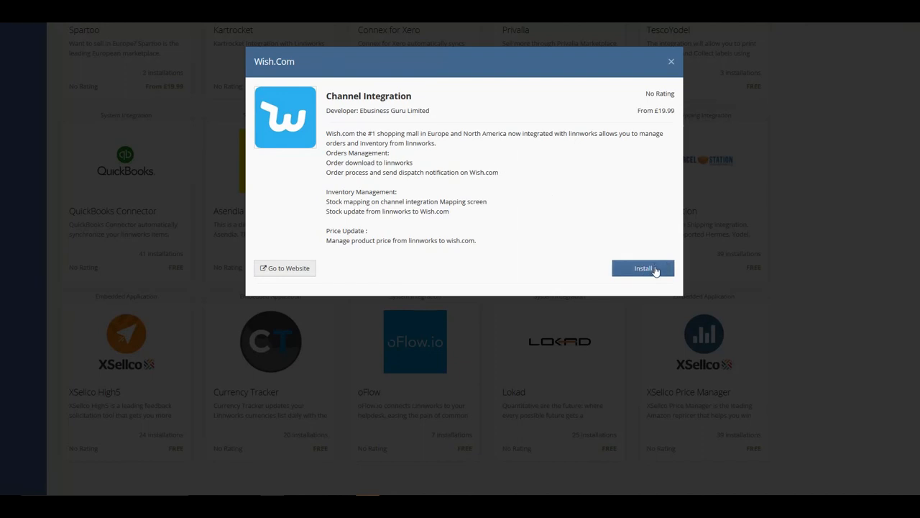
Install Wish.Com, accepting the third-party disclaimer and permissions, to reach the £19.99 Monthly plan.
left_click(643, 268)
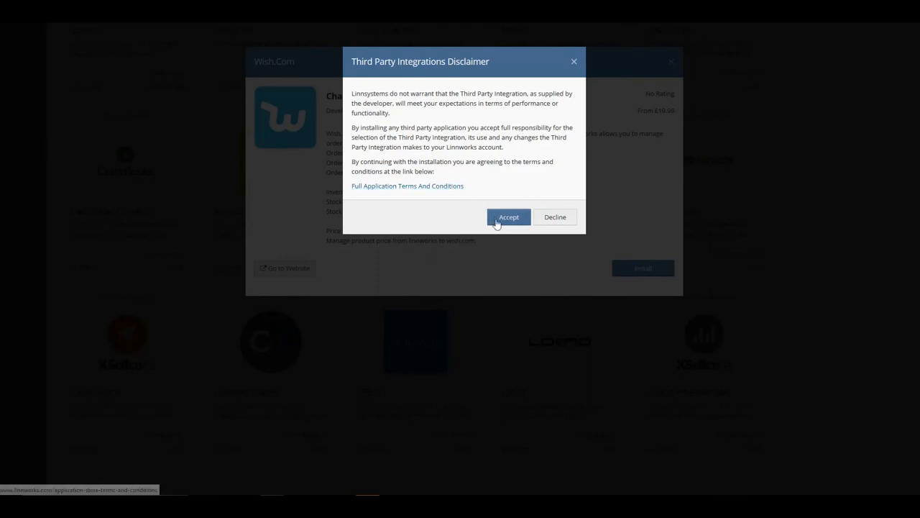
left_click(508, 216)
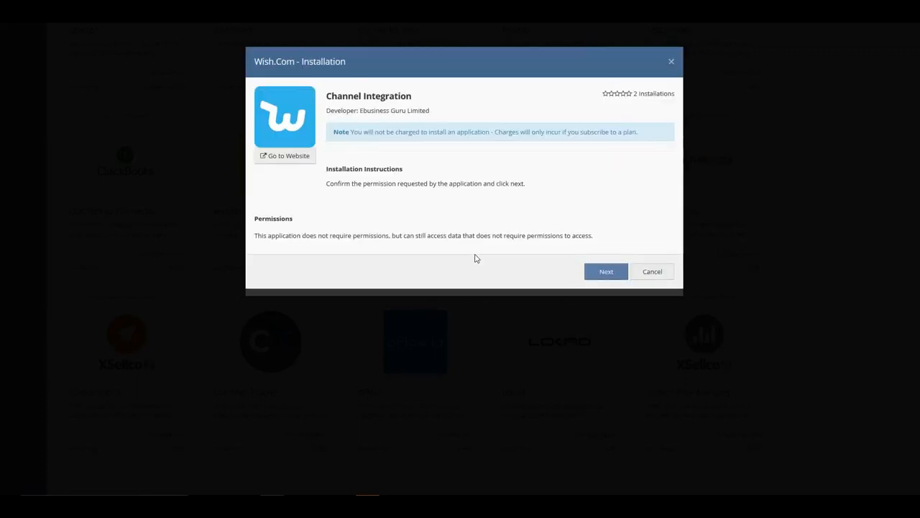
mouse_move(534, 248)
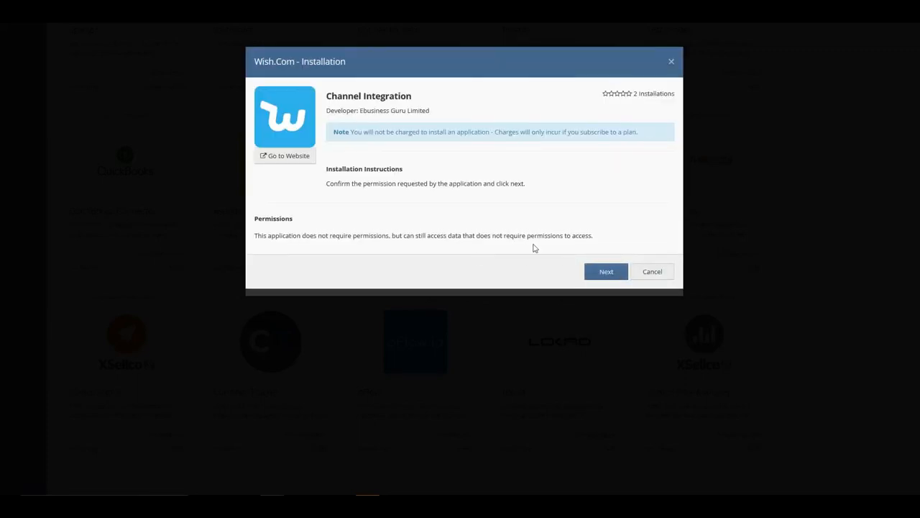
left_click(607, 271)
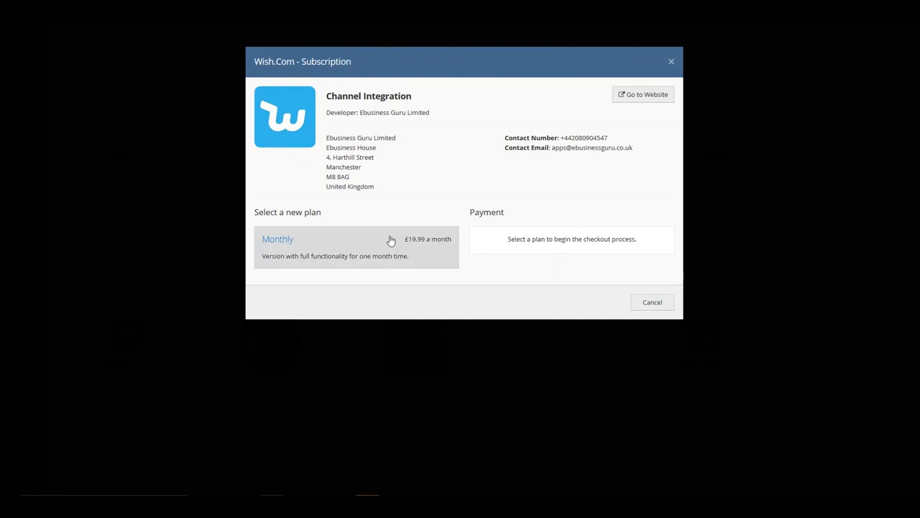
mouse_move(500, 247)
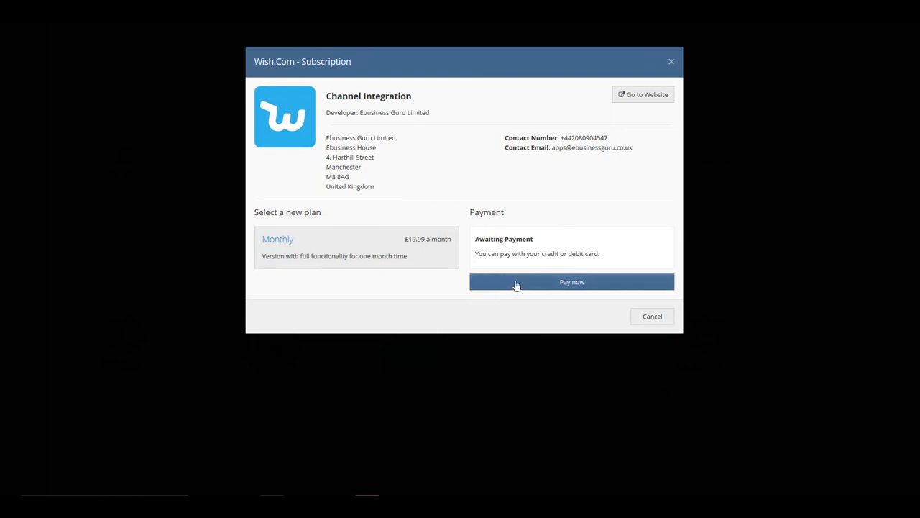
mouse_move(473, 281)
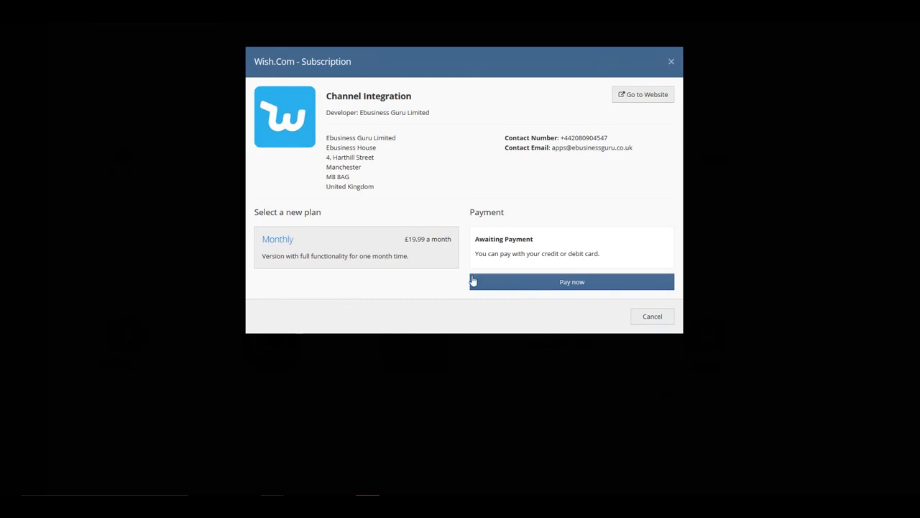
Proceed to checkout for the £19.99 Monthly Wish.Com plan, totalling 23.99 GBP.
left_click(572, 281)
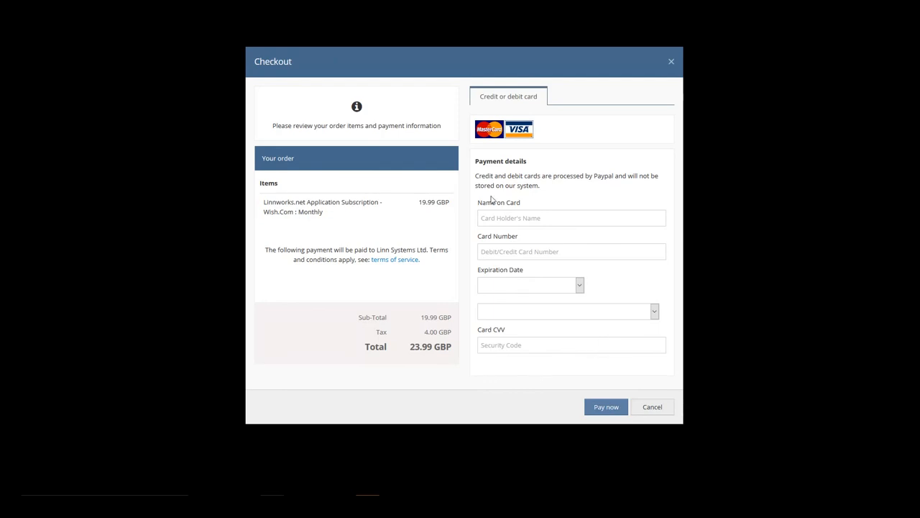
mouse_move(590, 327)
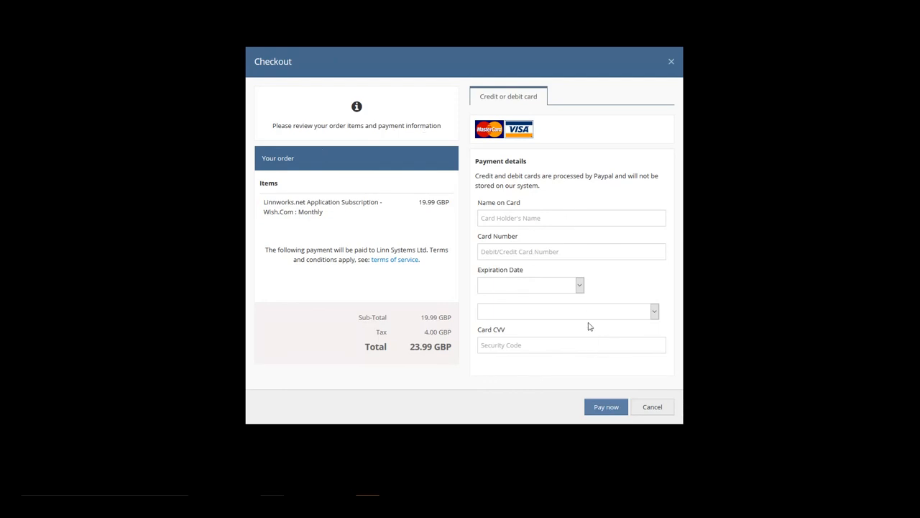
mouse_move(572, 408)
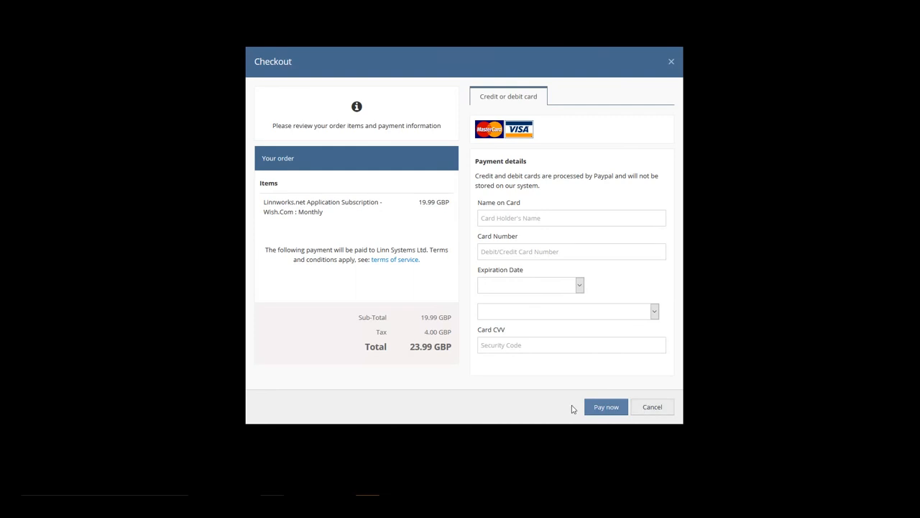
mouse_move(651, 407)
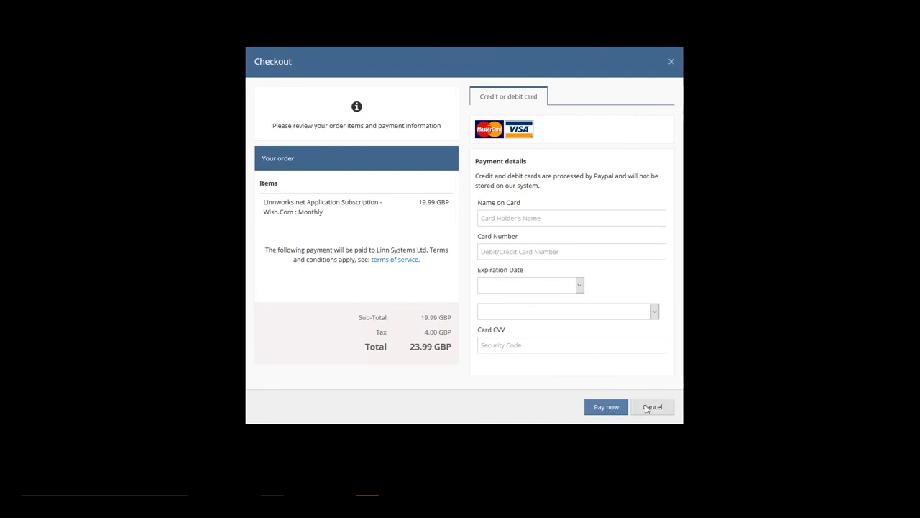
Cancel the 23.99 GBP checkout unpaid, returning to the Wish.Com subscription screen.
left_click(652, 407)
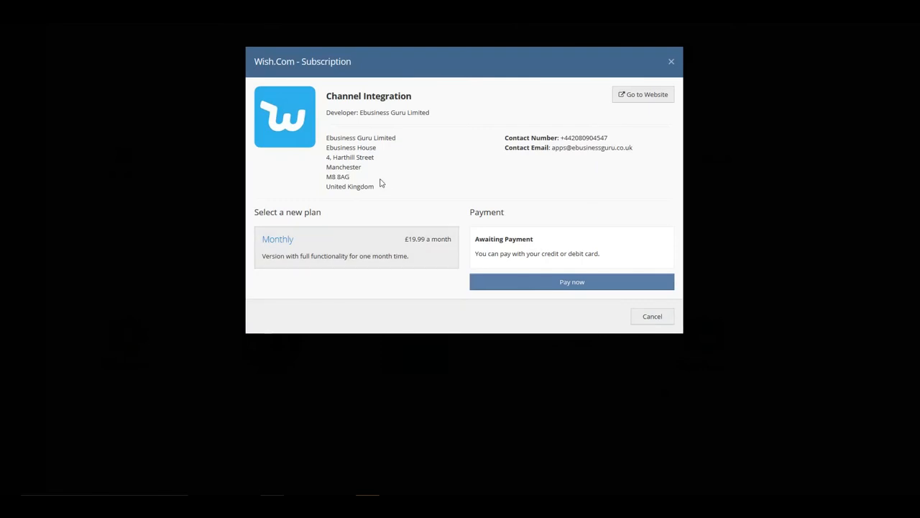
mouse_move(381, 90)
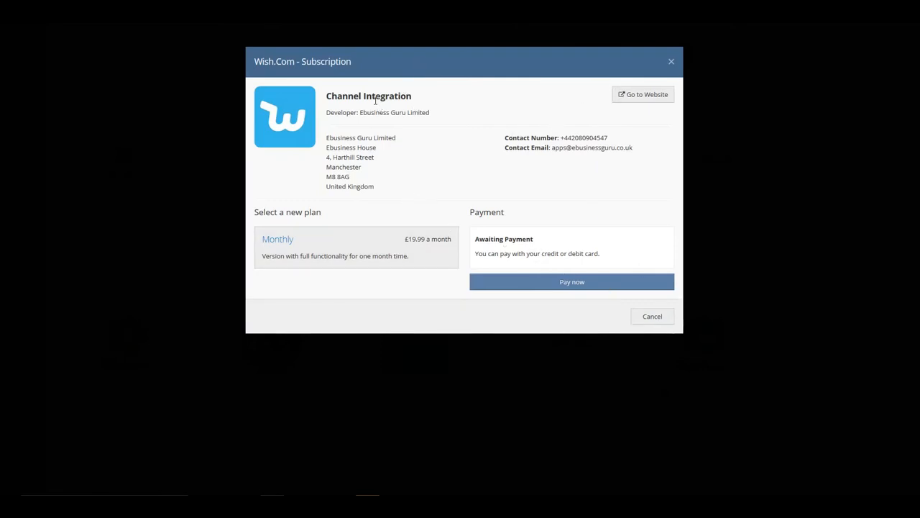
Dismiss the Wish.Com - Subscription dialog, leaving the Monthly plan unpaid.
left_click(572, 281)
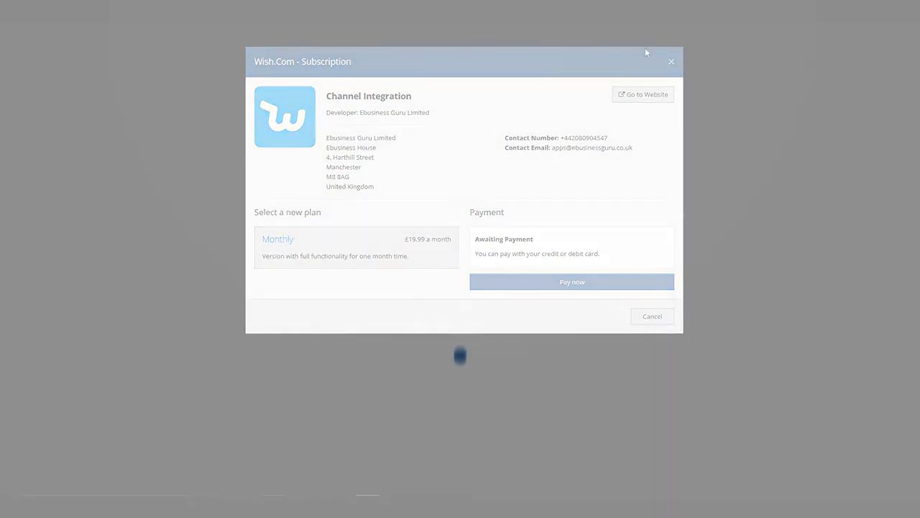